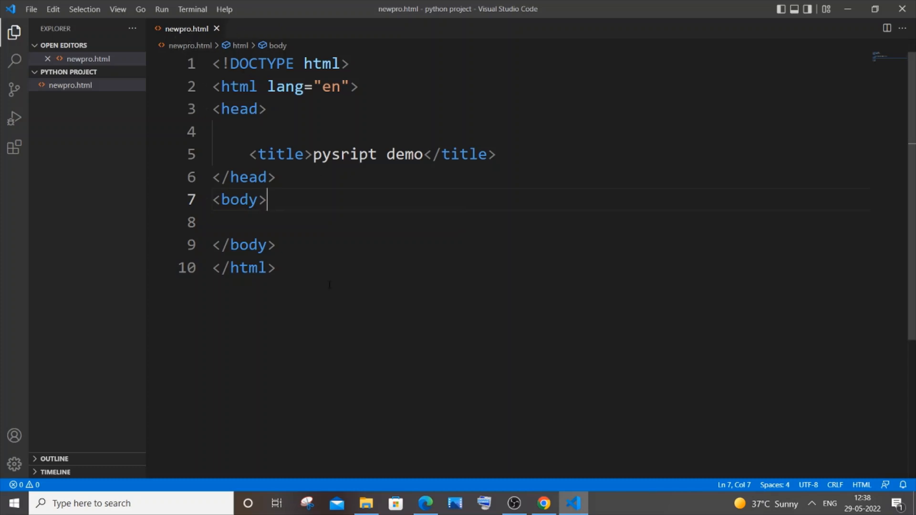
# Create a new file named pythonfile.py in the project.
pyautogui.click(366, 502)
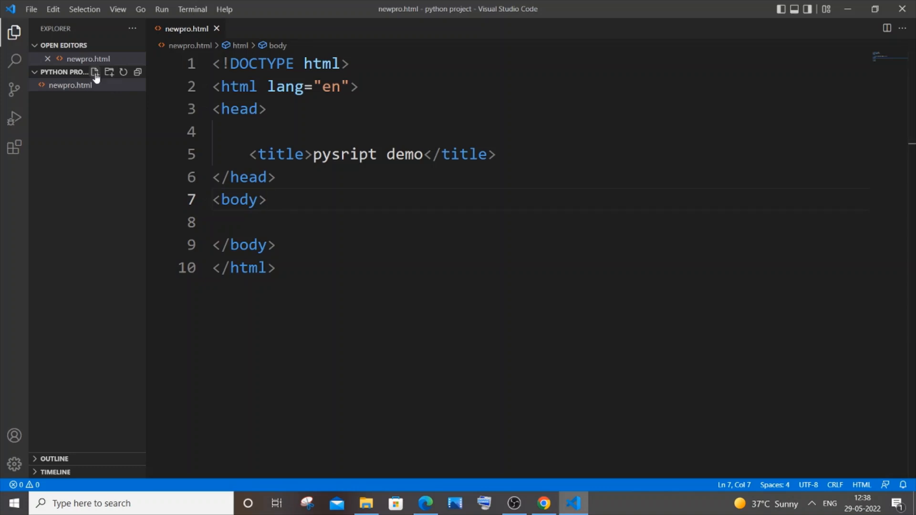
pyautogui.click(95, 72)
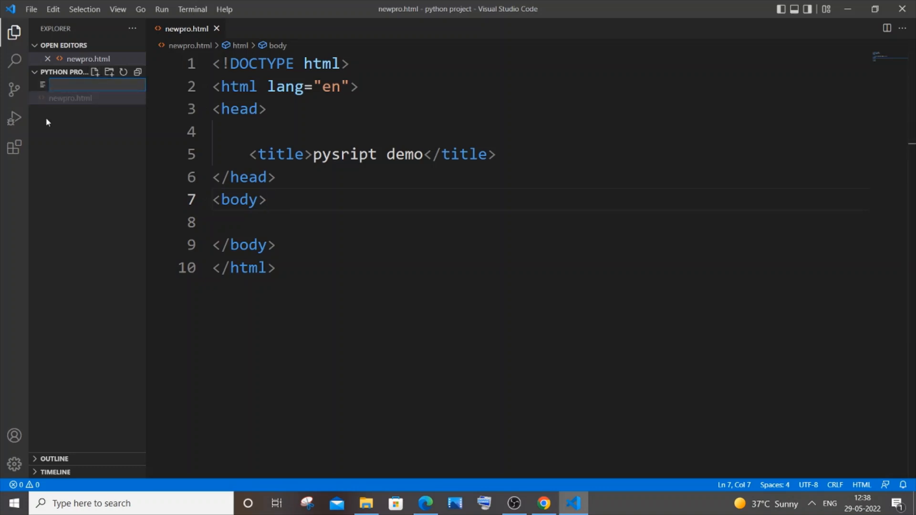
pyautogui.write('pythonfile.py')
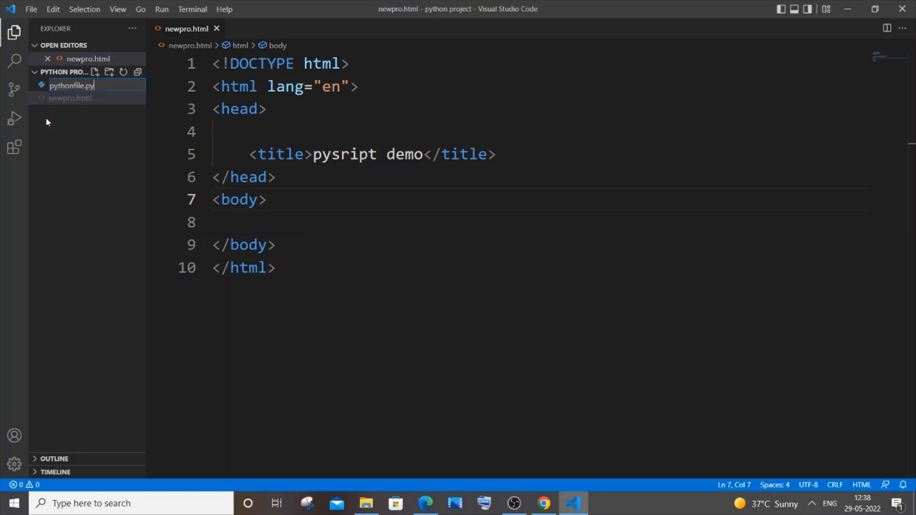
pyautogui.press('Enter')
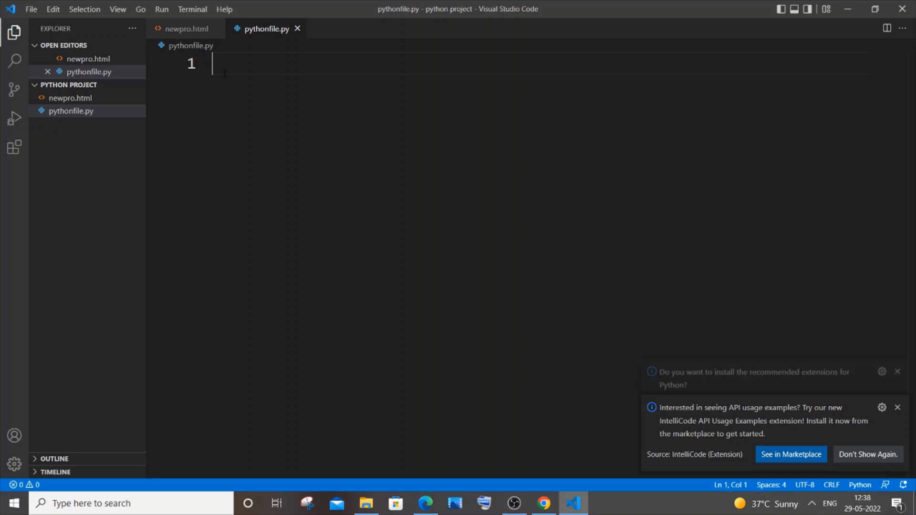
# Write print("external python file") in pythonfile.py and return to newpro.html.
pyautogui.write('prin')
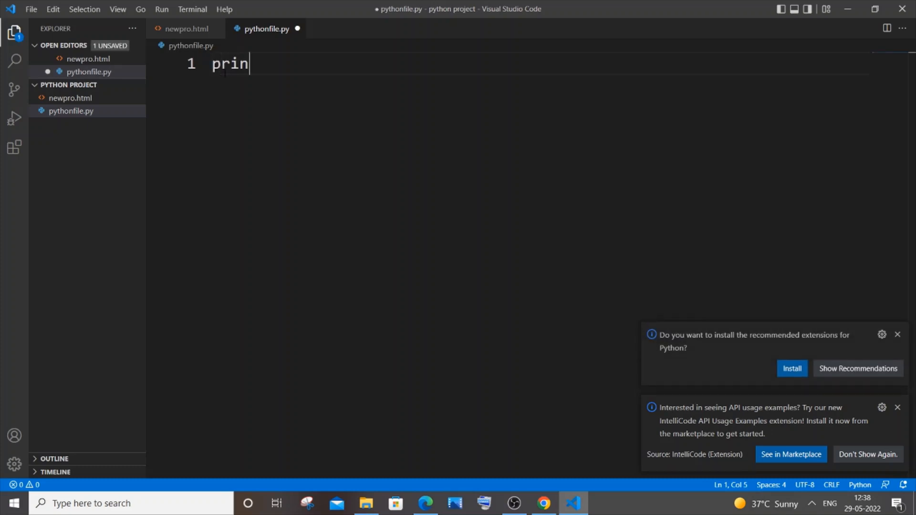
pyautogui.write('t("ext")')
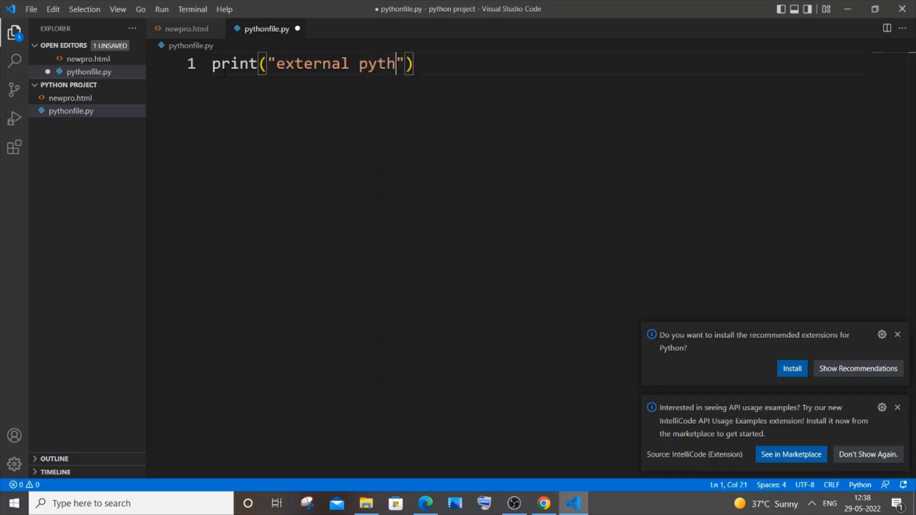
pyautogui.write('on file')
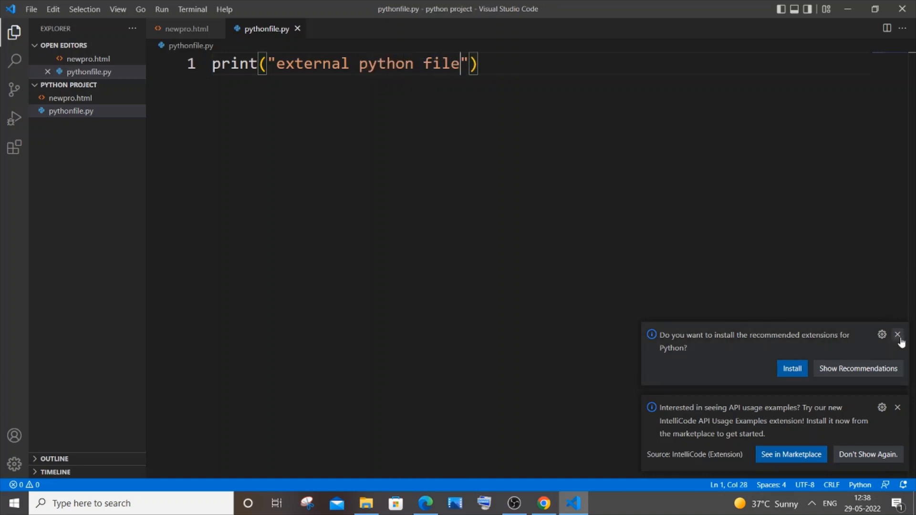
pyautogui.click(897, 334)
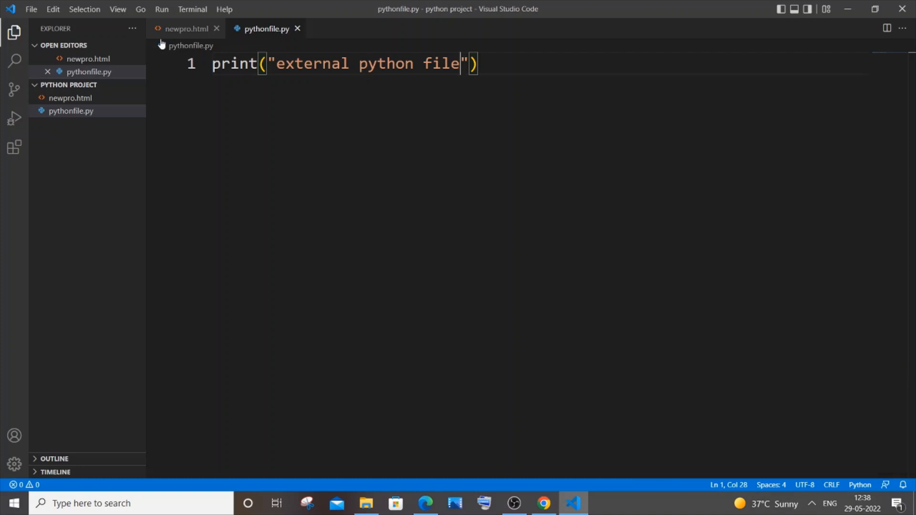
pyautogui.click(184, 29)
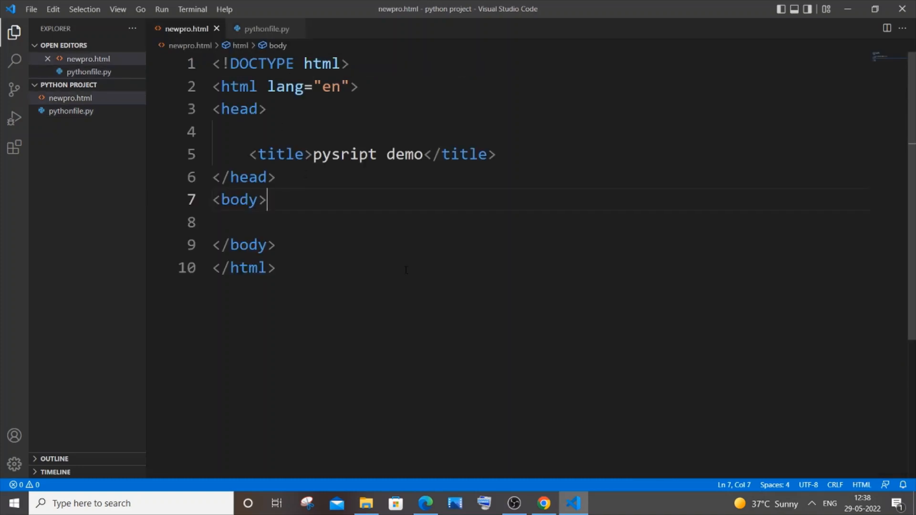
# View PyScript's install instructions on pyscript.net to get the stylesheet and script lines.
pyautogui.click(542, 503)
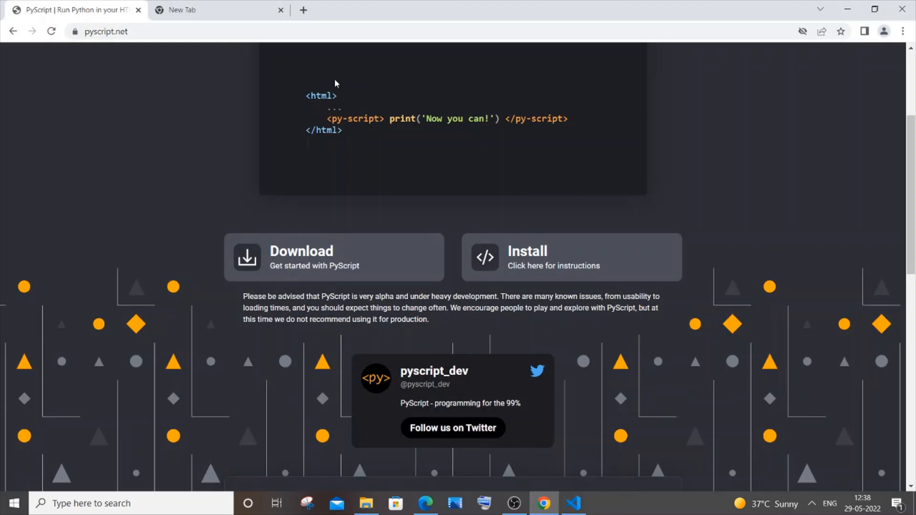
pyautogui.moveTo(164, 60)
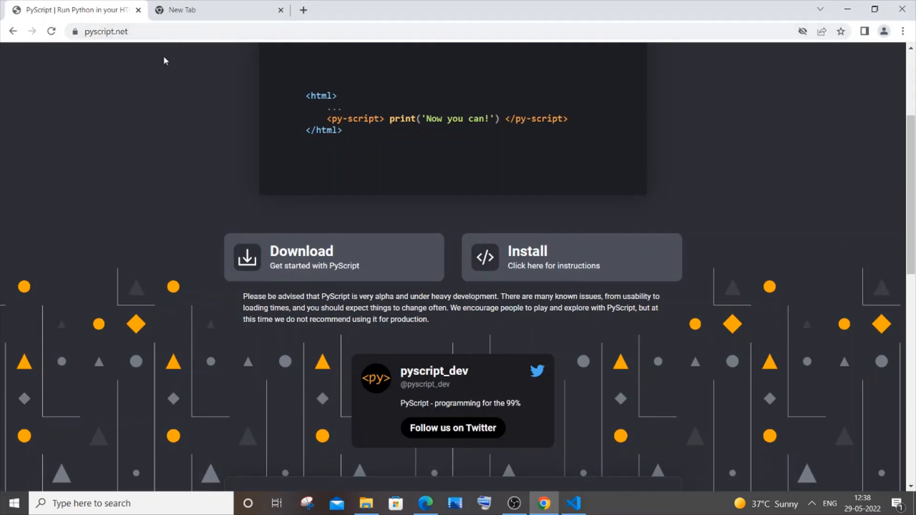
pyautogui.click(570, 256)
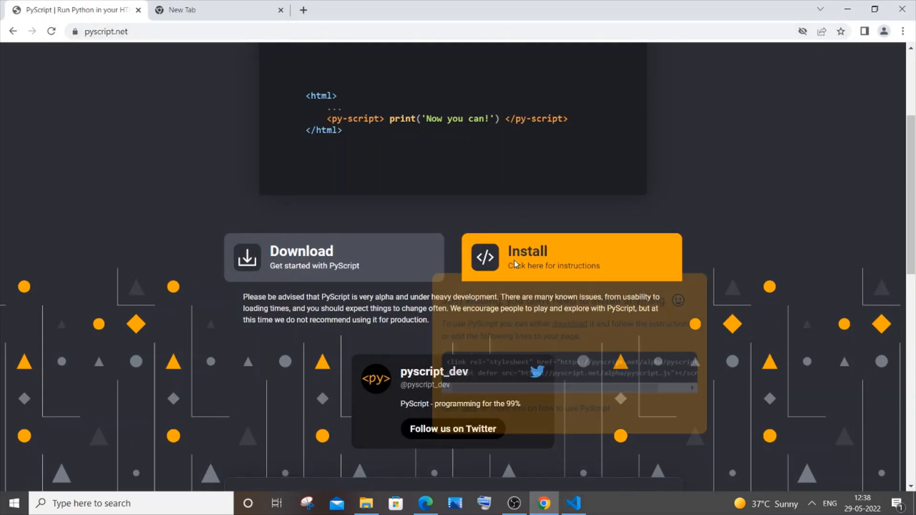
pyautogui.click(570, 256)
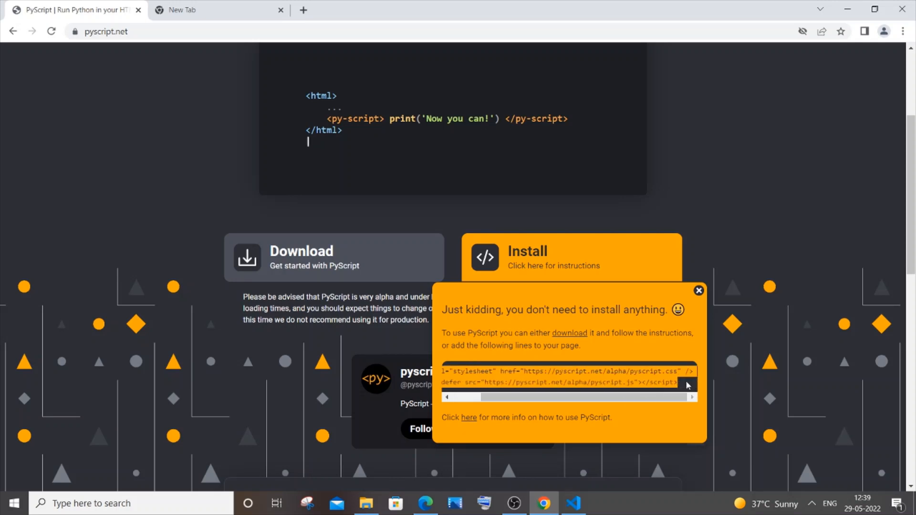
pyautogui.click(571, 503)
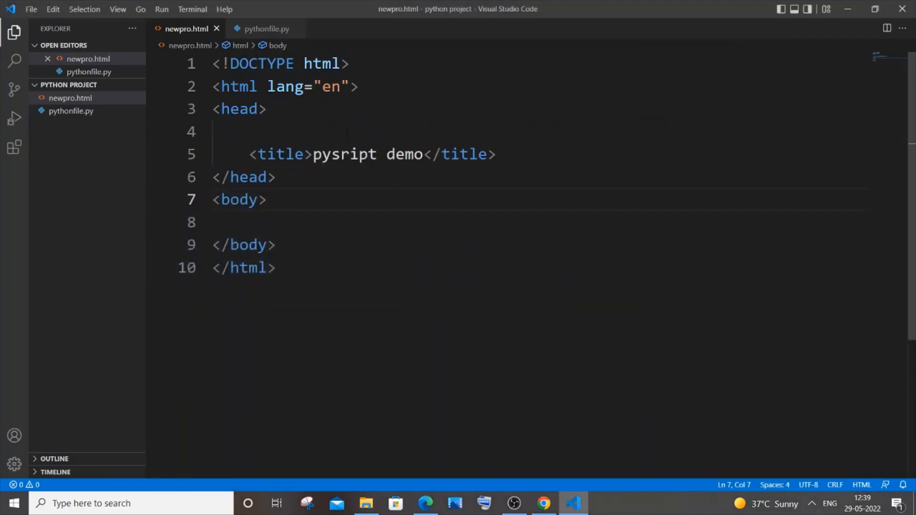
# Paste the PyScript stylesheet and script into the head and add a <py-script> tag in the body.
pyautogui.press('Enter')
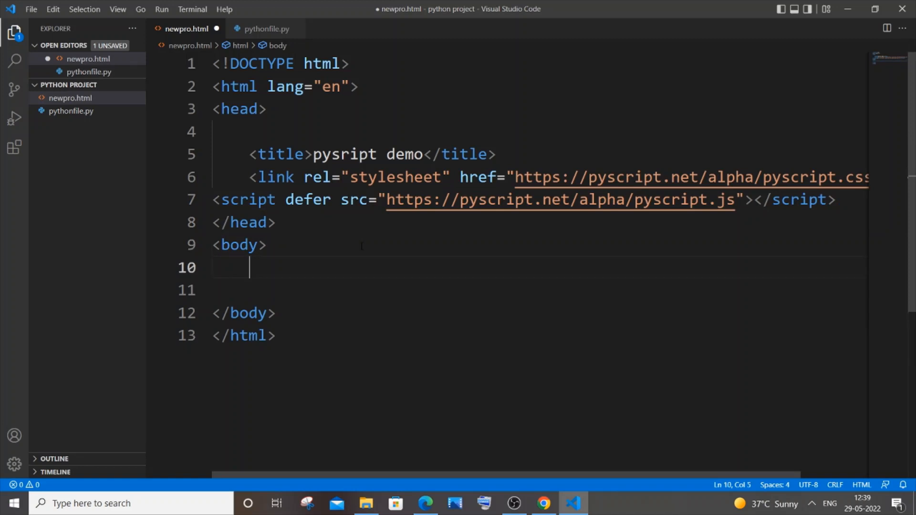
pyautogui.write('<py')
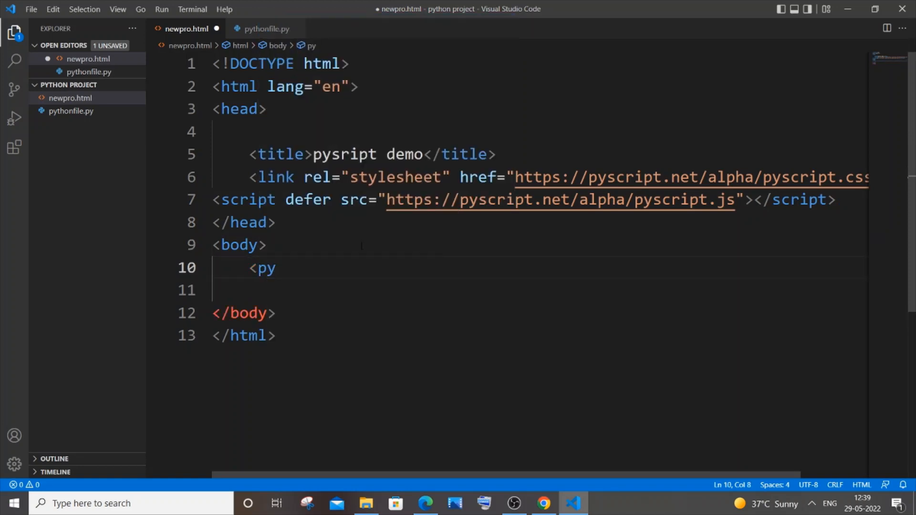
pyautogui.write('-scrip')
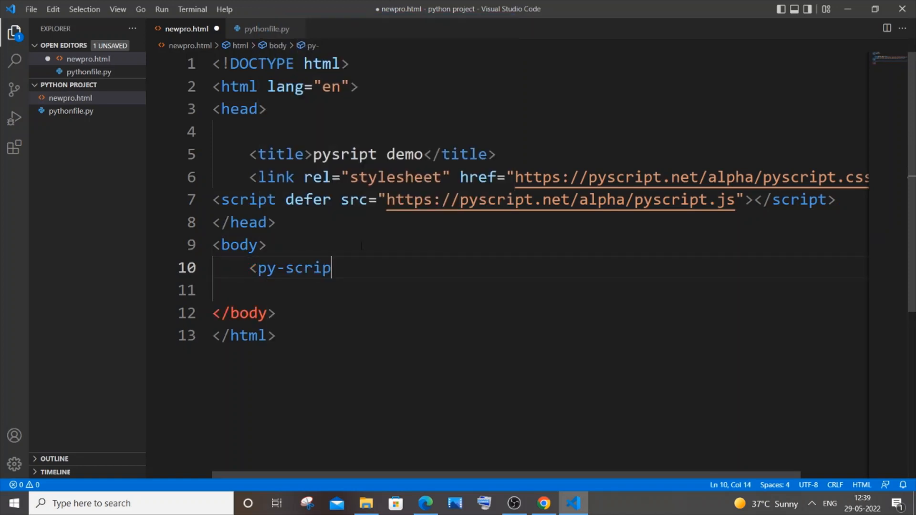
pyautogui.write('>')
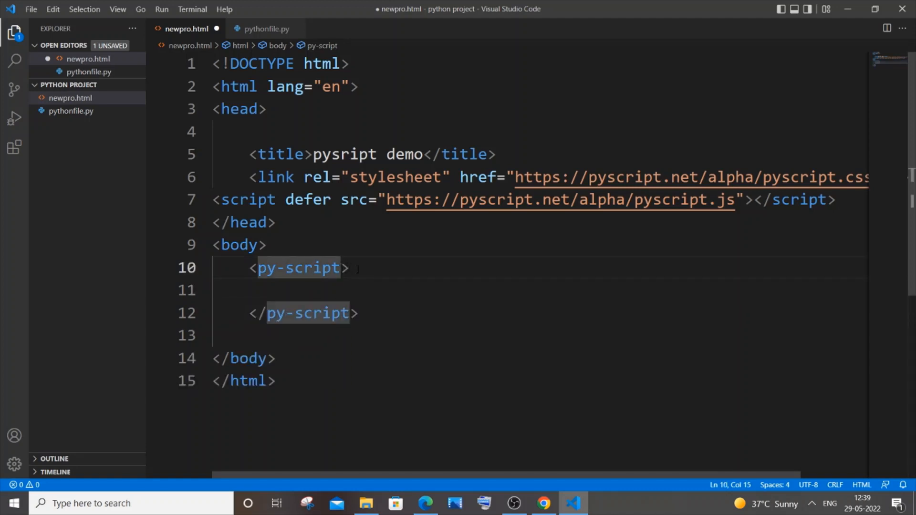
# Set the py-script src to pythonfile.py via autocomplete.
pyautogui.write('src="')
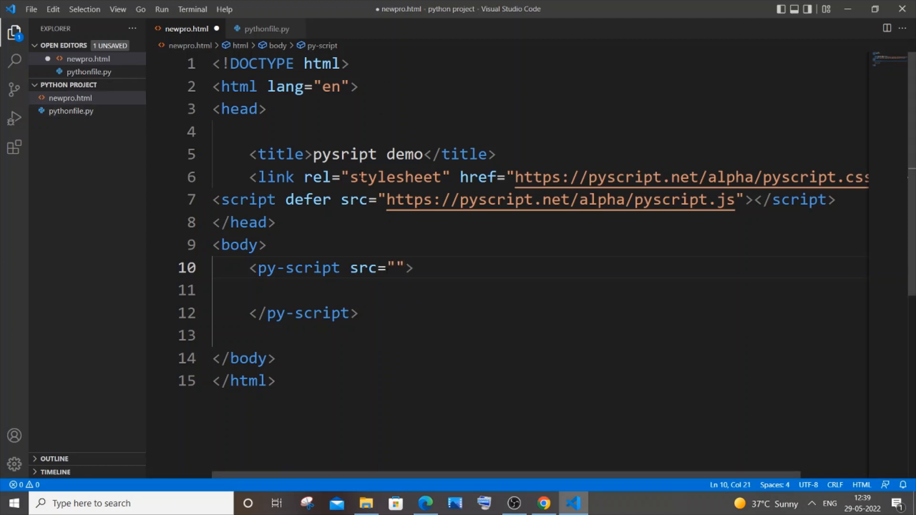
pyautogui.write('pyth')
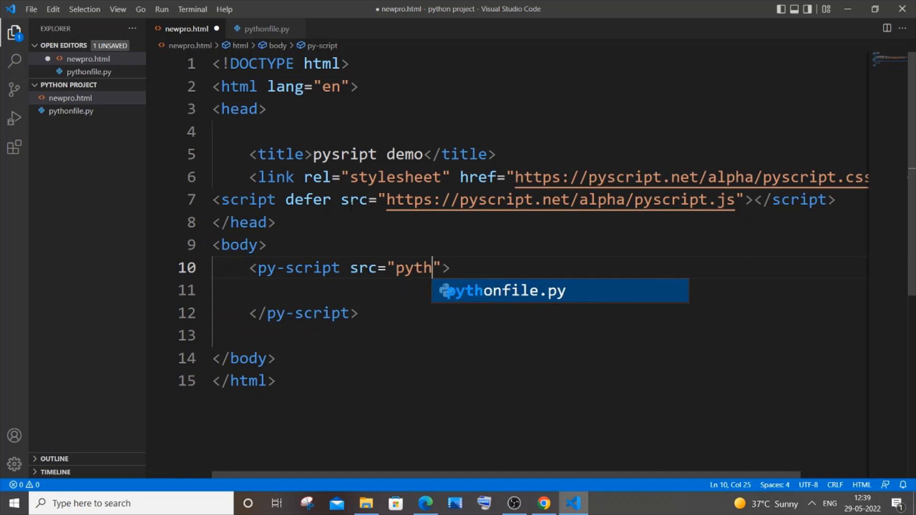
pyautogui.press('Tab')
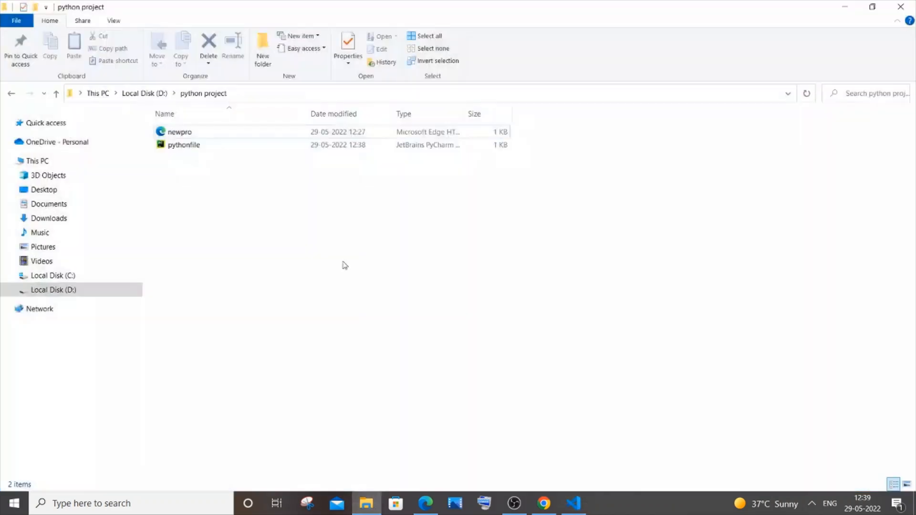
# Save newpro.html and open it in the browser from the project folder.
pyautogui.click(183, 145)
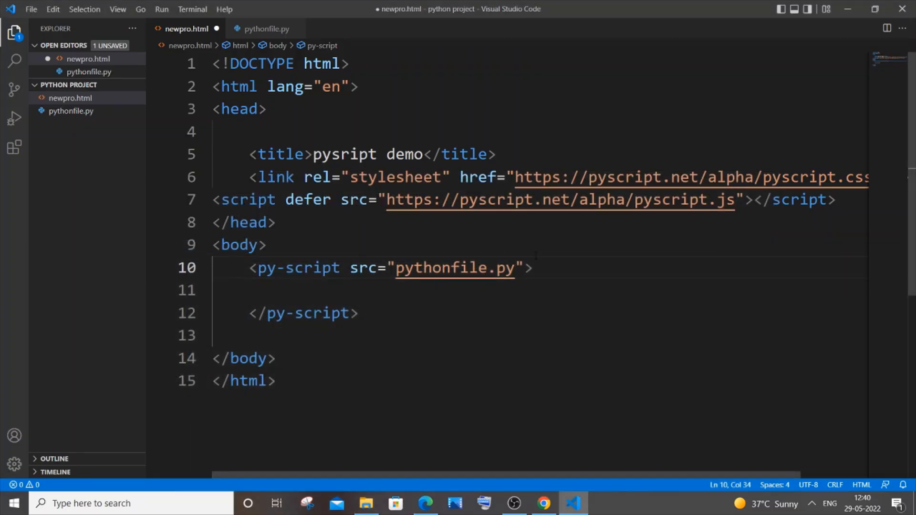
pyautogui.press('ctrl+s')
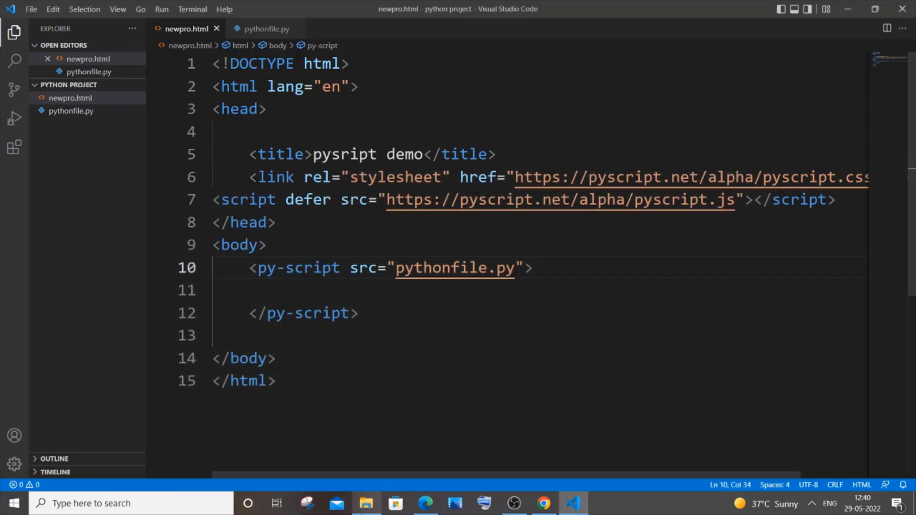
pyautogui.click(367, 503)
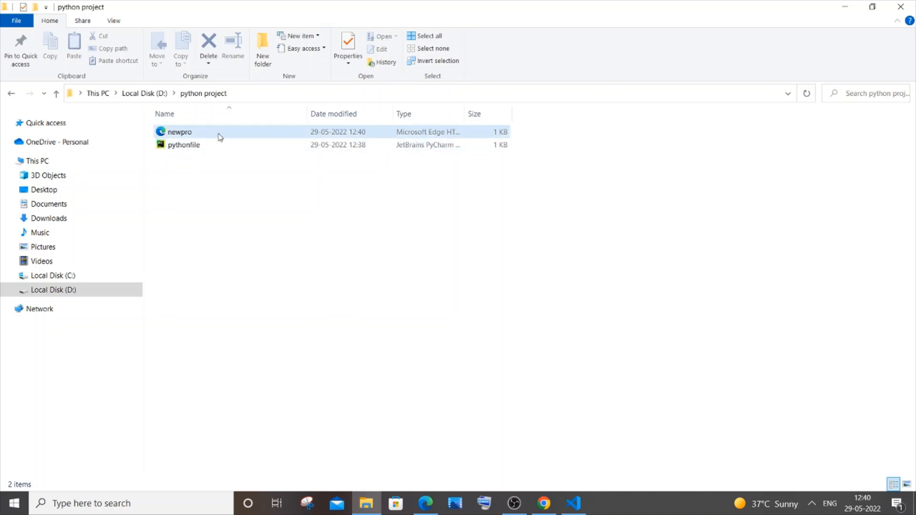
pyautogui.click(180, 132)
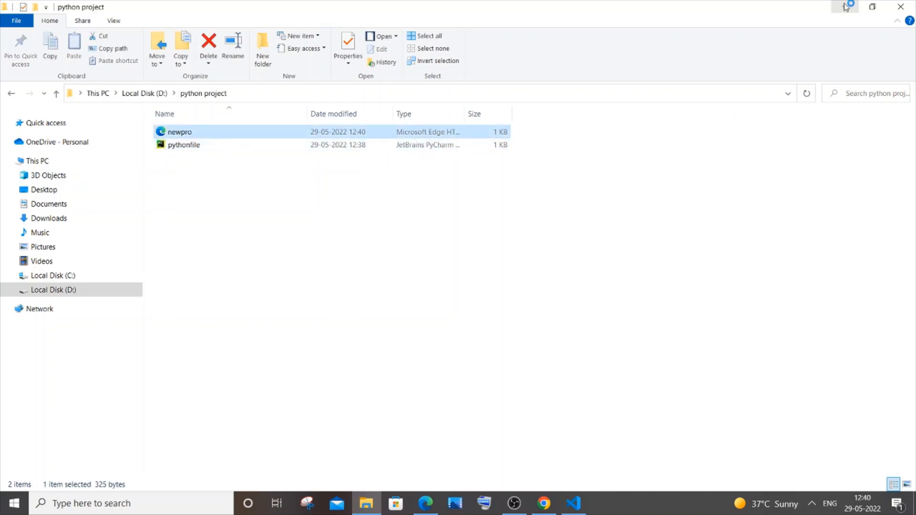
pyautogui.doubleClick(179, 131)
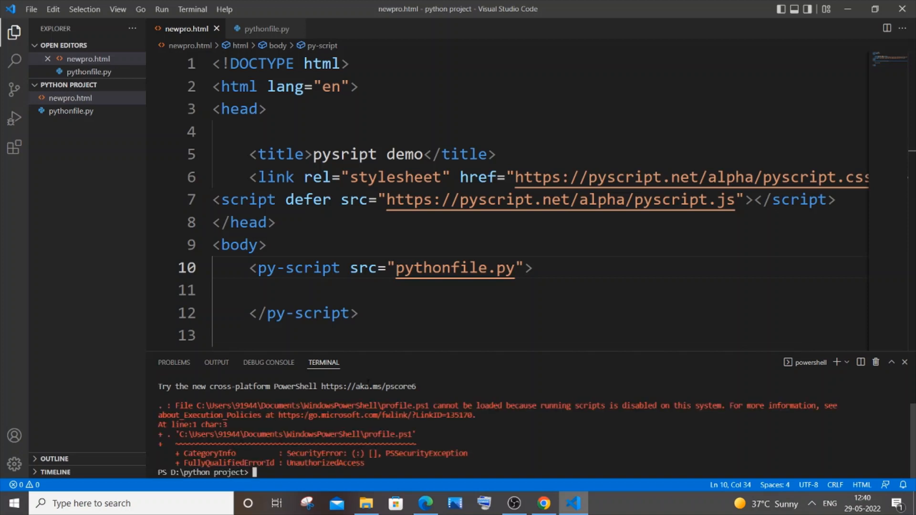
# Clear the terminal and run python -m http.server 3000 in the project folder.
pyautogui.write('cls')
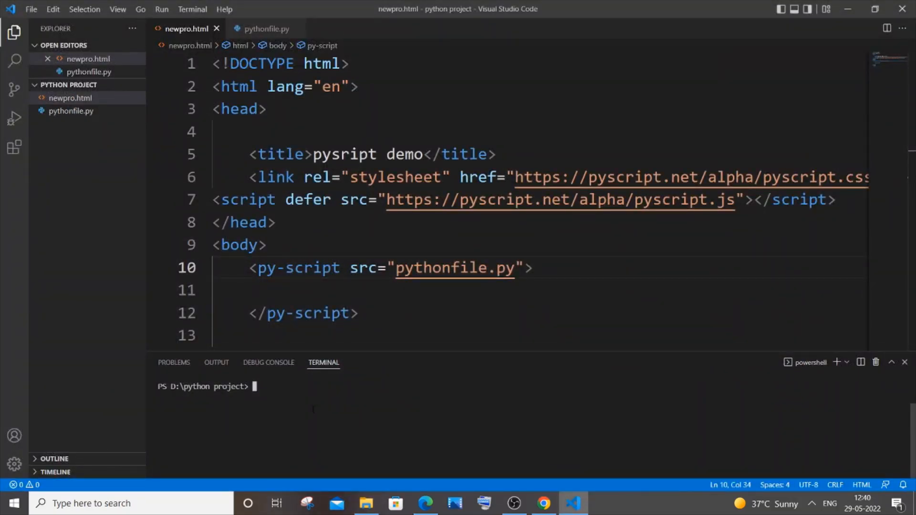
pyautogui.write('python')
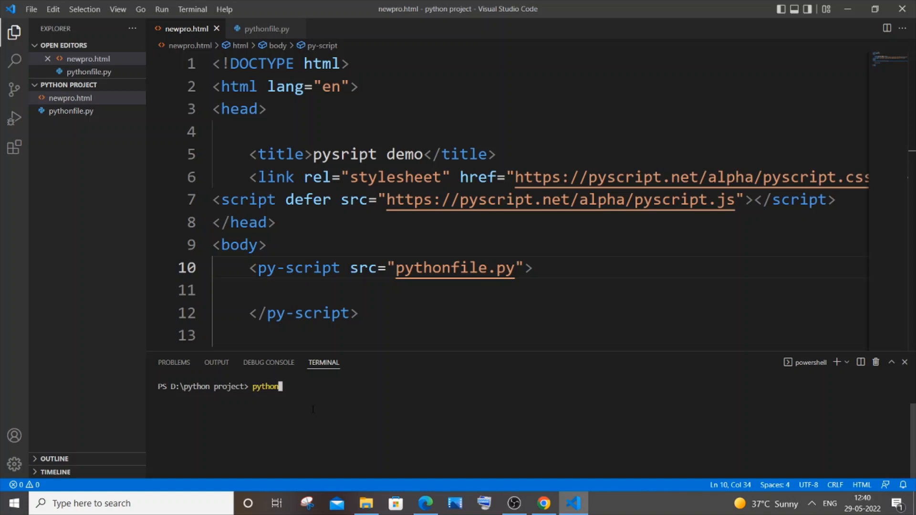
pyautogui.write('-m h')
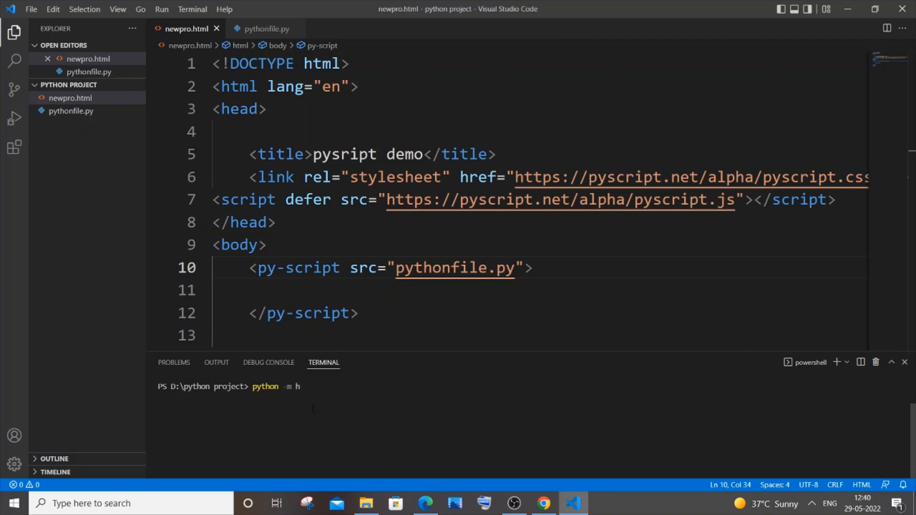
pyautogui.write('ttp.ser')
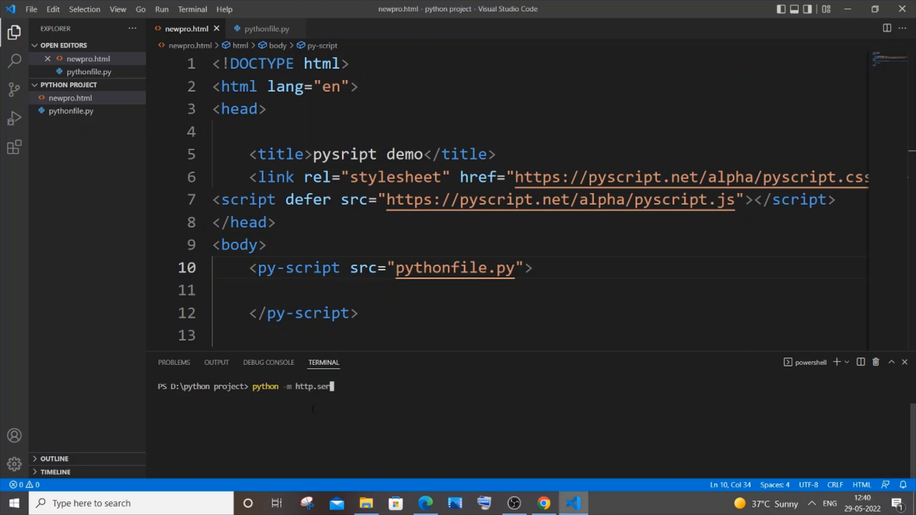
pyautogui.write('ver')
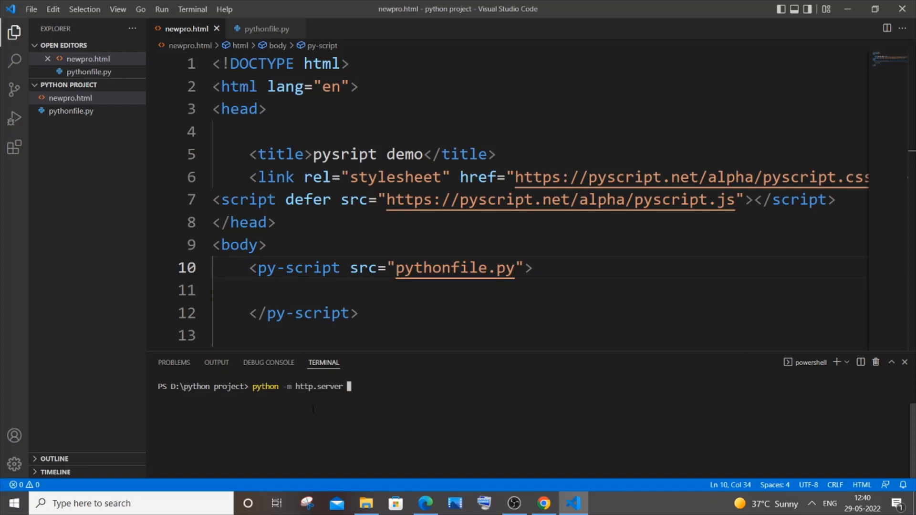
pyautogui.write('3000')
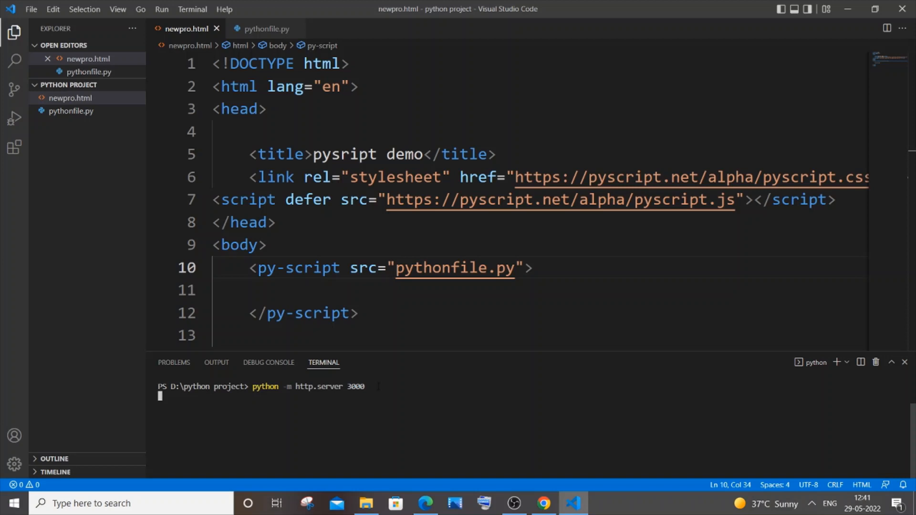
pyautogui.press('enter')
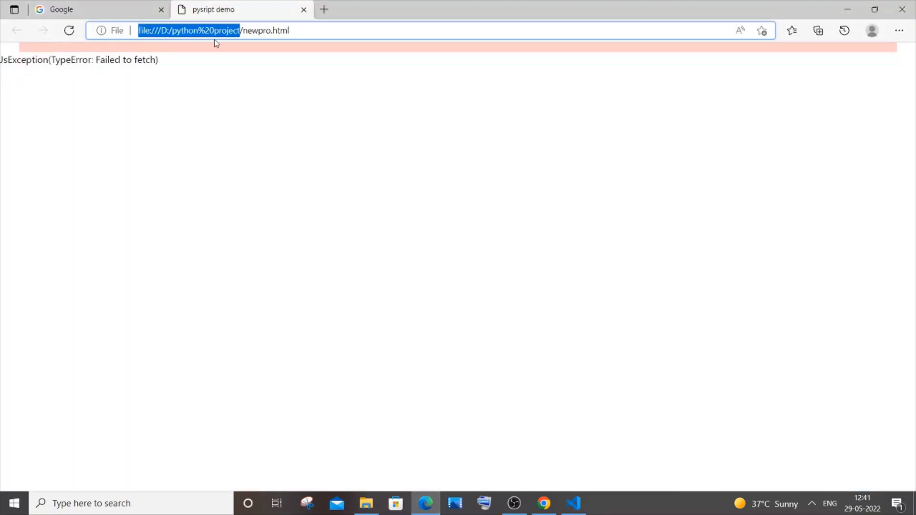
# Load localhost:3000/newpro.html in Edge, then return to the editor.
pyautogui.write('localhost:3000/newpro.html')
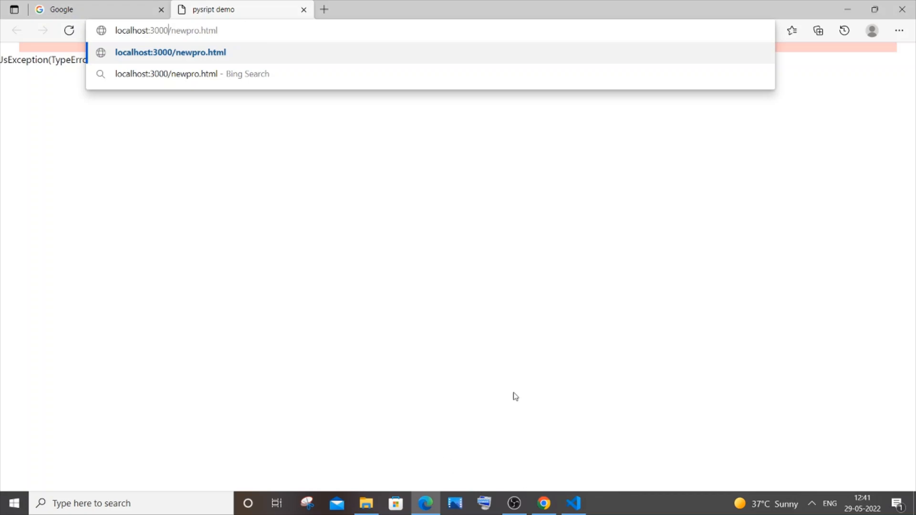
pyautogui.click(571, 503)
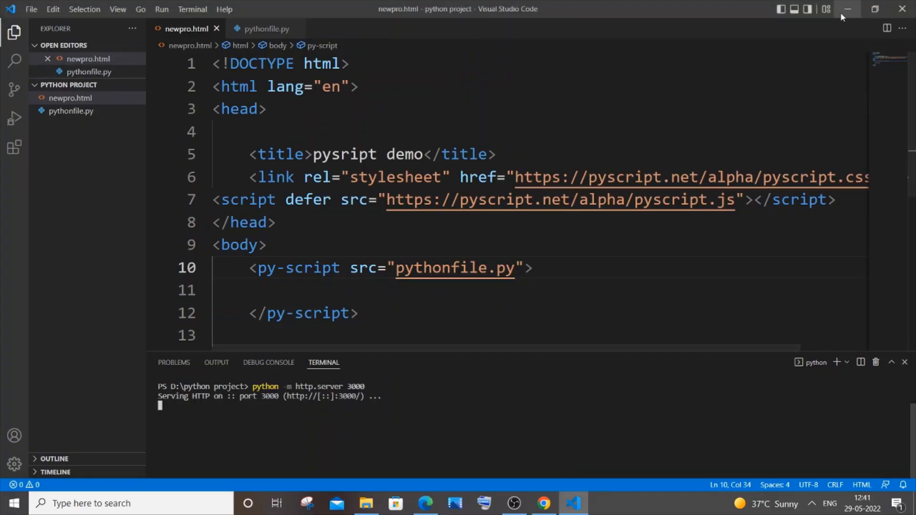
# Check the served page in the browser and open the external Python file.
pyautogui.click(425, 503)
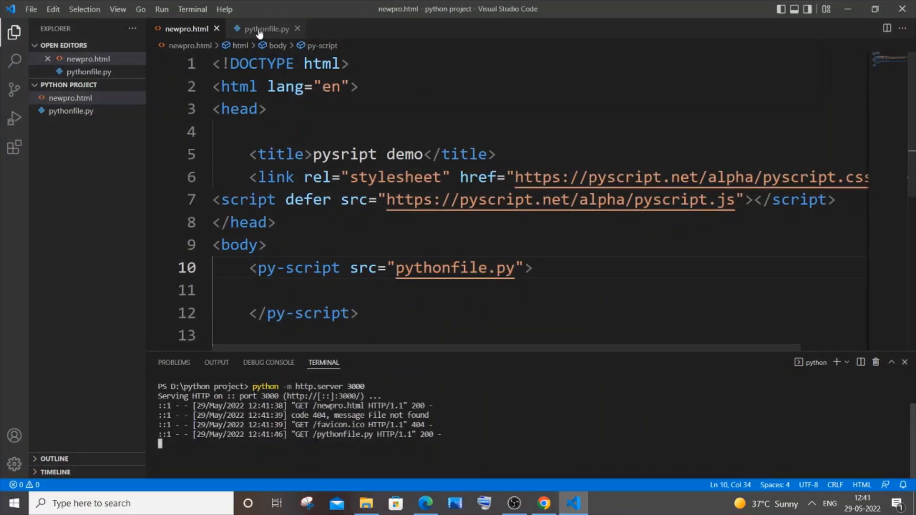
pyautogui.click(266, 28)
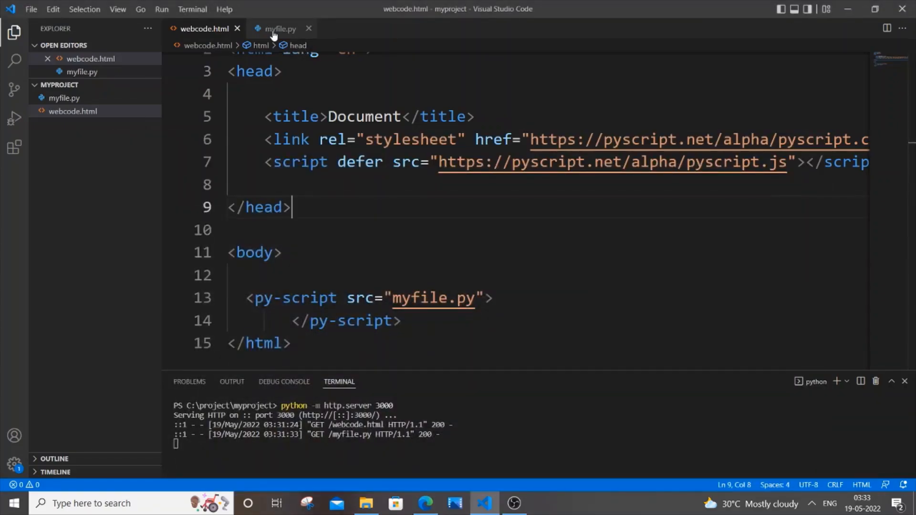
# Change myfile.py to pyscript.write("mytext","external python file") and save it.
pyautogui.click(278, 28)
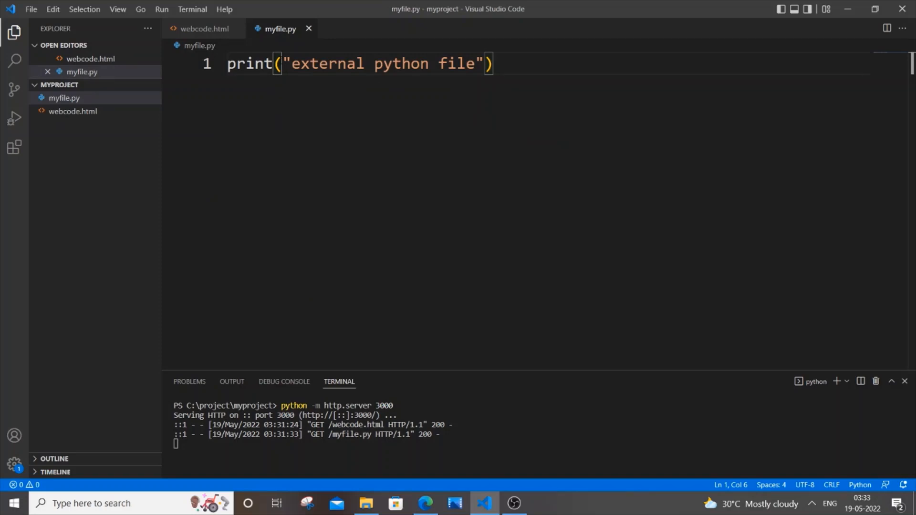
pyautogui.write('pyscript.wri')
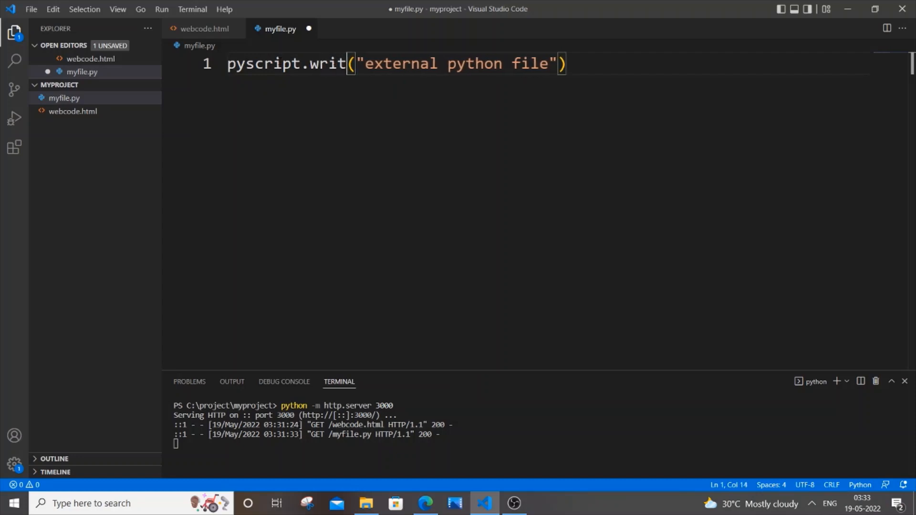
pyautogui.write('e')
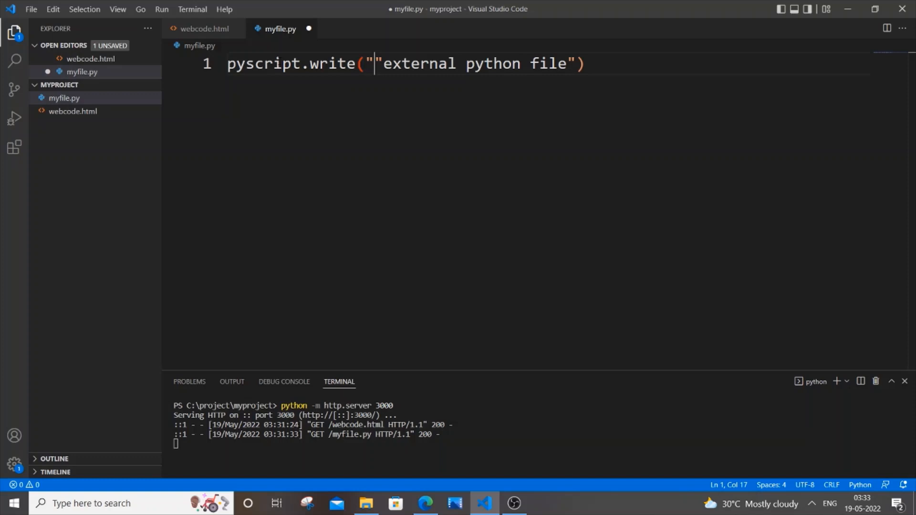
pyautogui.write(',')
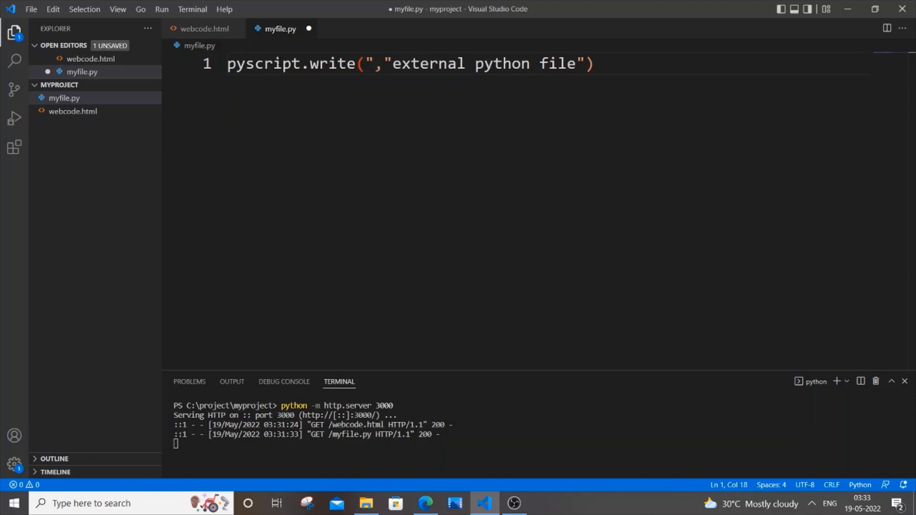
pyautogui.write('my')
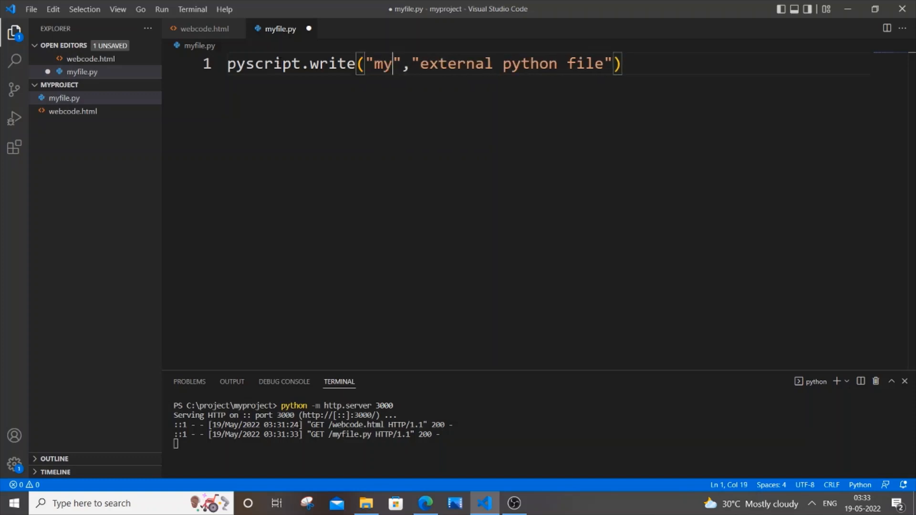
pyautogui.write('text')
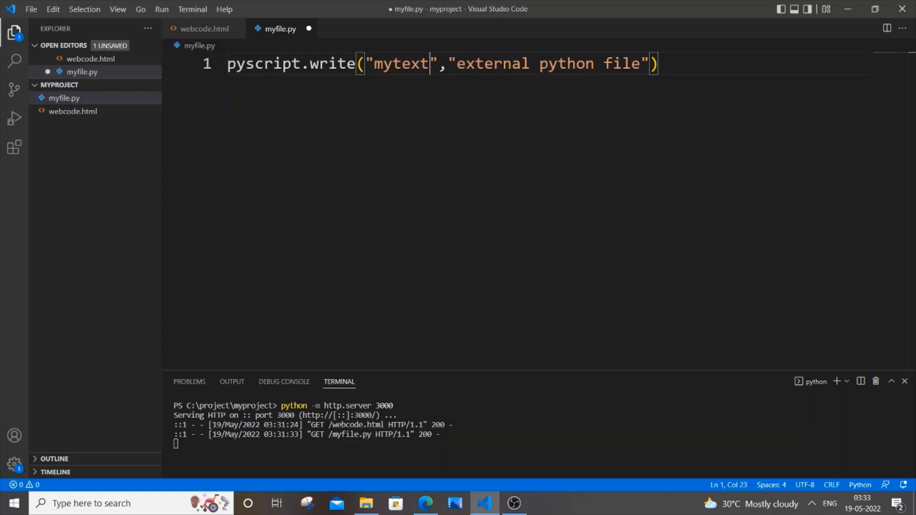
pyautogui.press('ctrl+s')
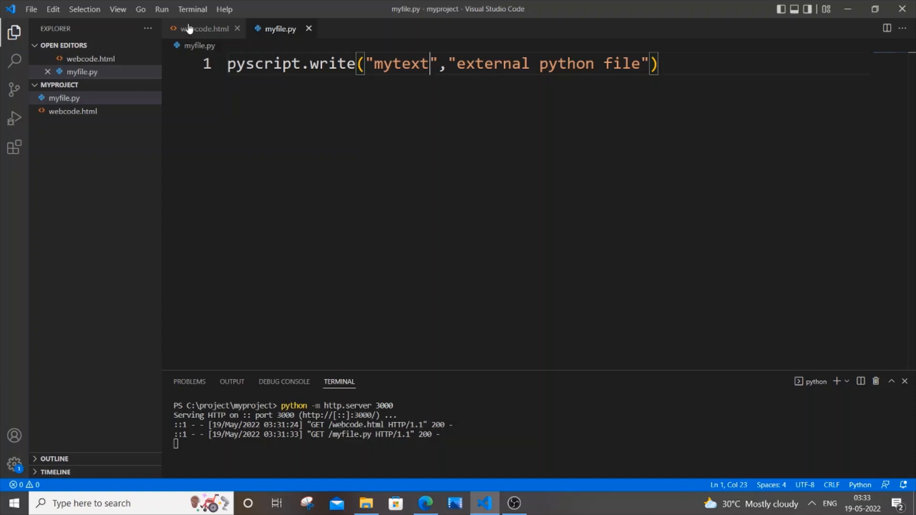
# Add <div id="mytext"></div> to webcode.html's body above the py-script element.
pyautogui.click(203, 28)
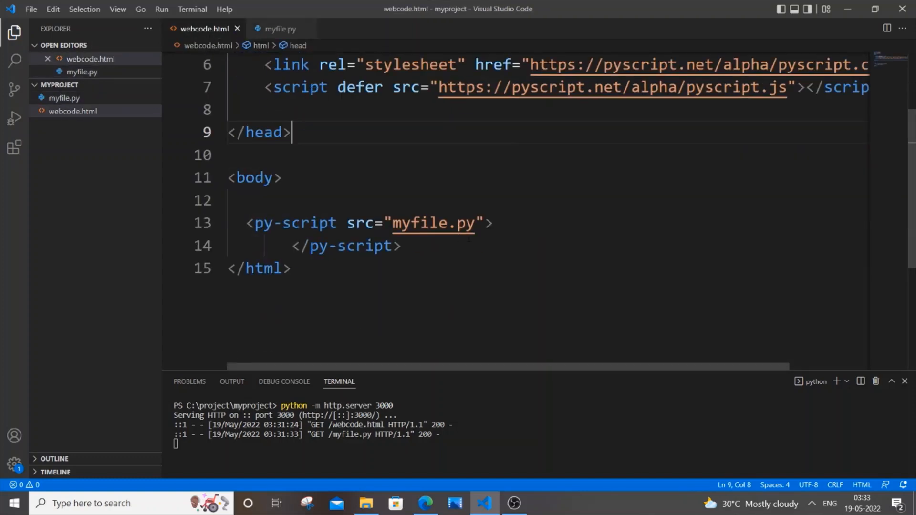
pyautogui.write('>')
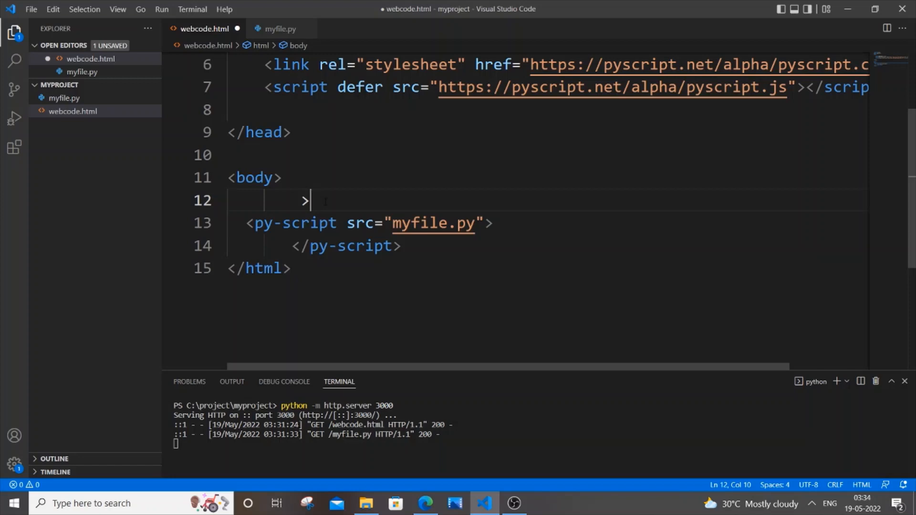
pyautogui.write('<div')
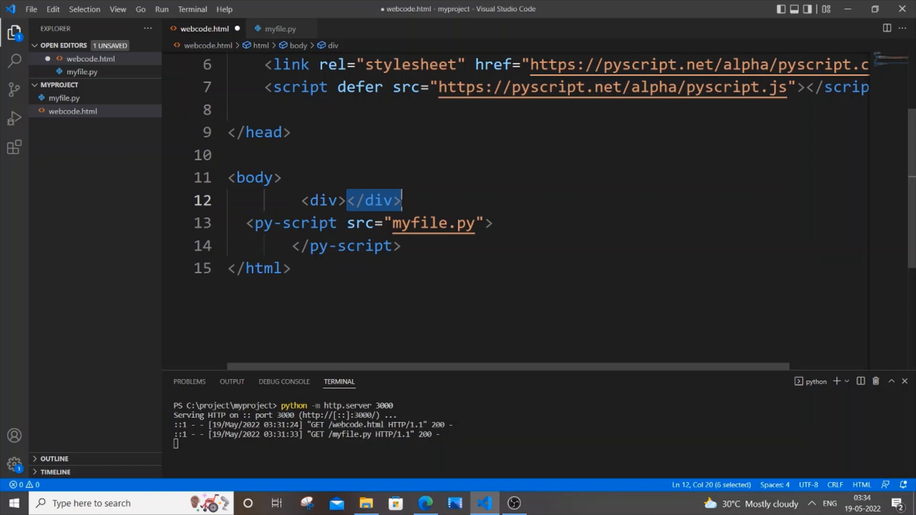
pyautogui.write('id=""')
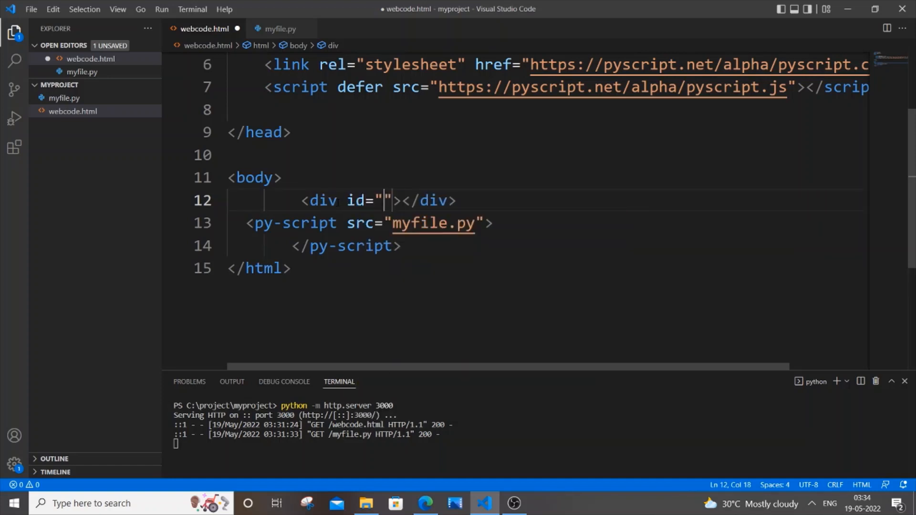
pyautogui.click(281, 27)
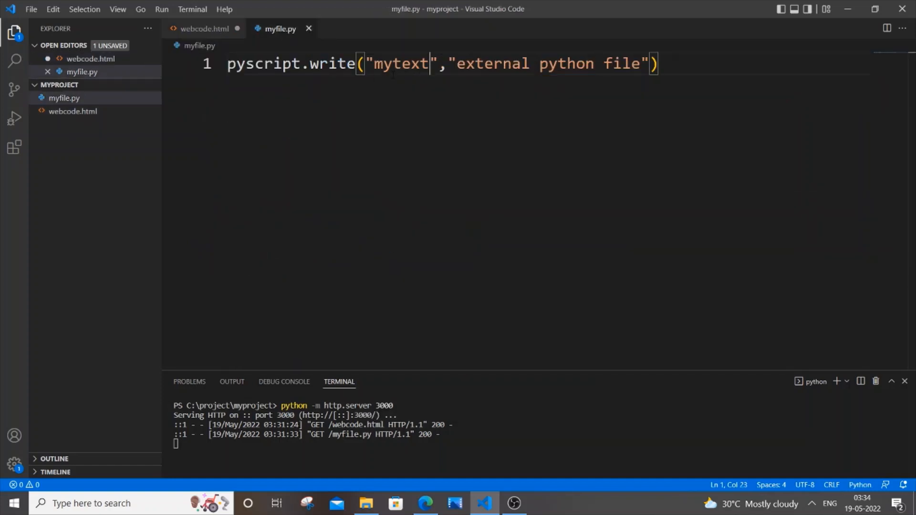
pyautogui.click(204, 28)
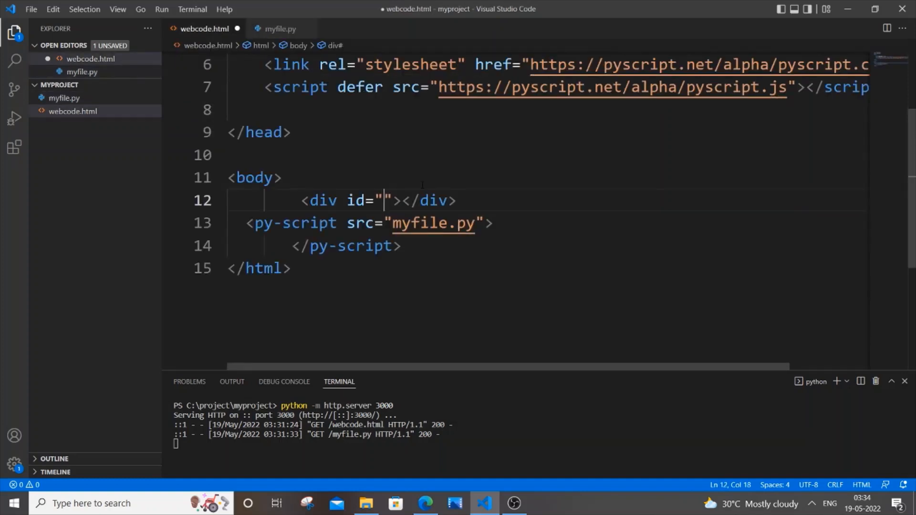
pyautogui.write('mytext')
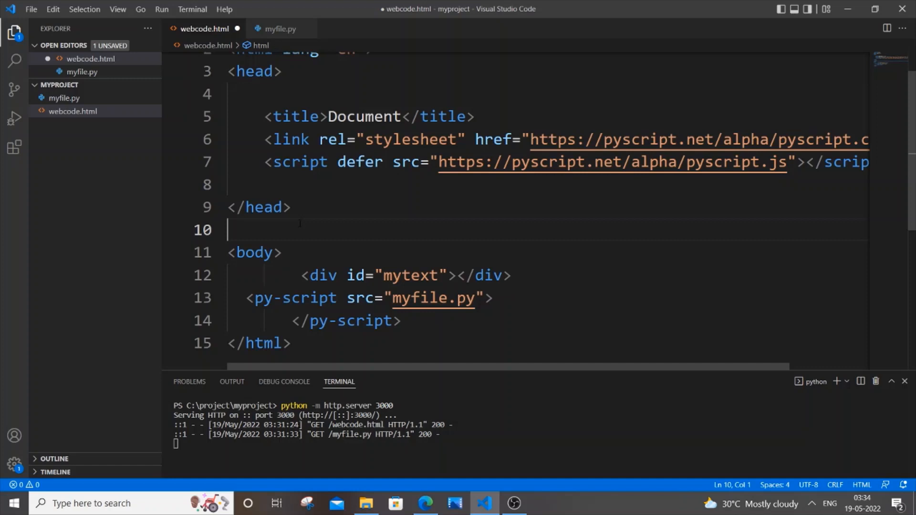
# Add a <style> block with #mytext{ color: brown; font-size: 100px; }.
pyautogui.write('<s')
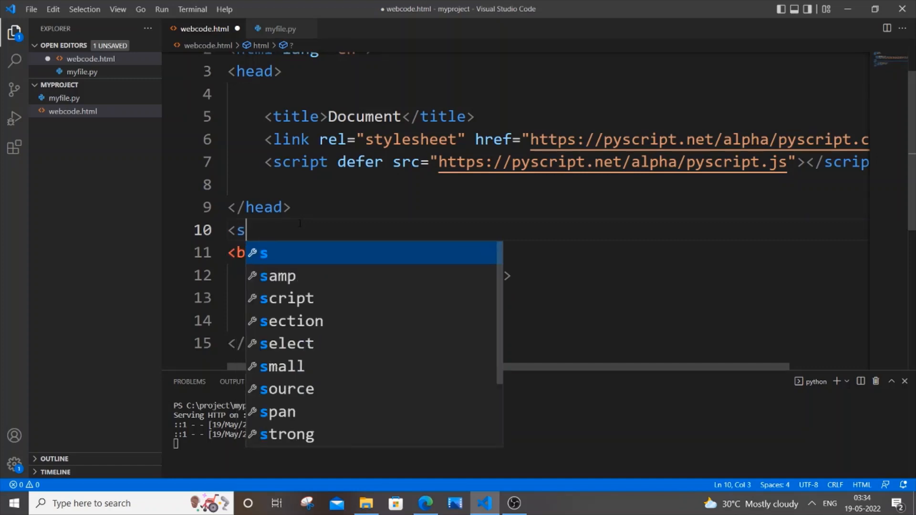
pyautogui.write('tyle')
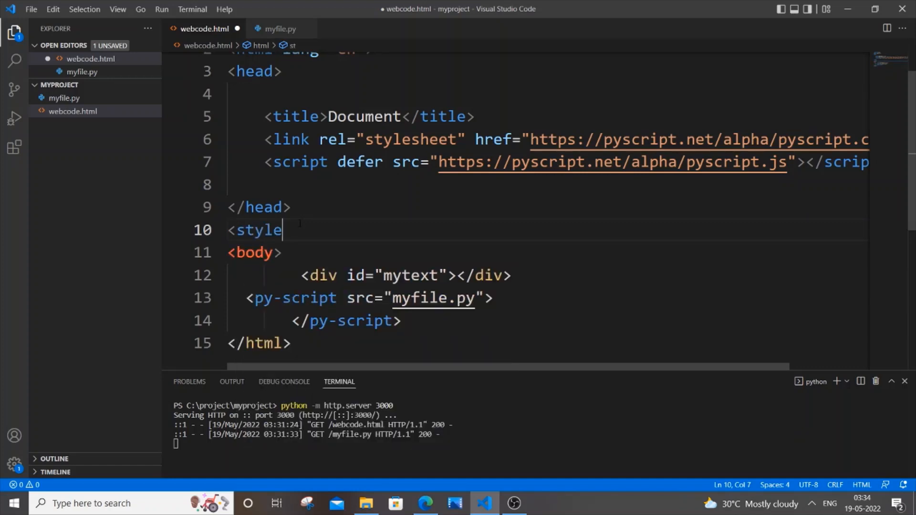
pyautogui.write('>')
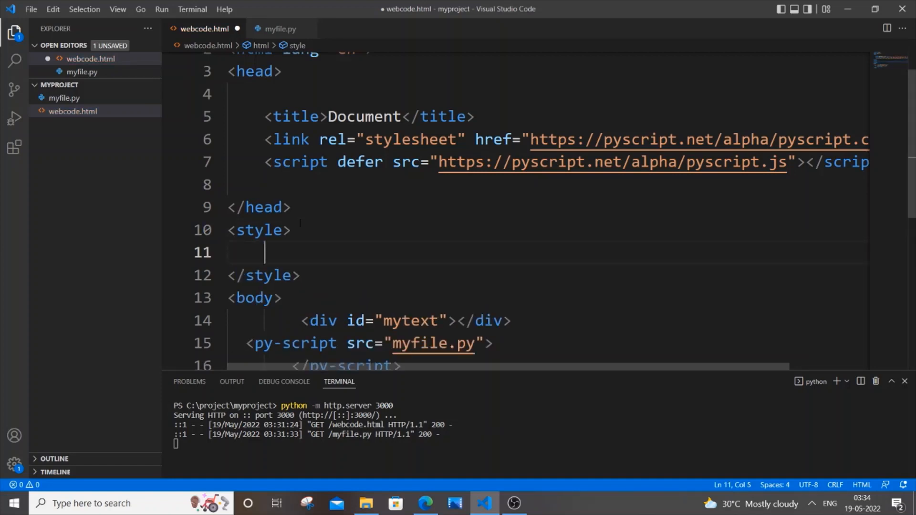
pyautogui.write('#m')
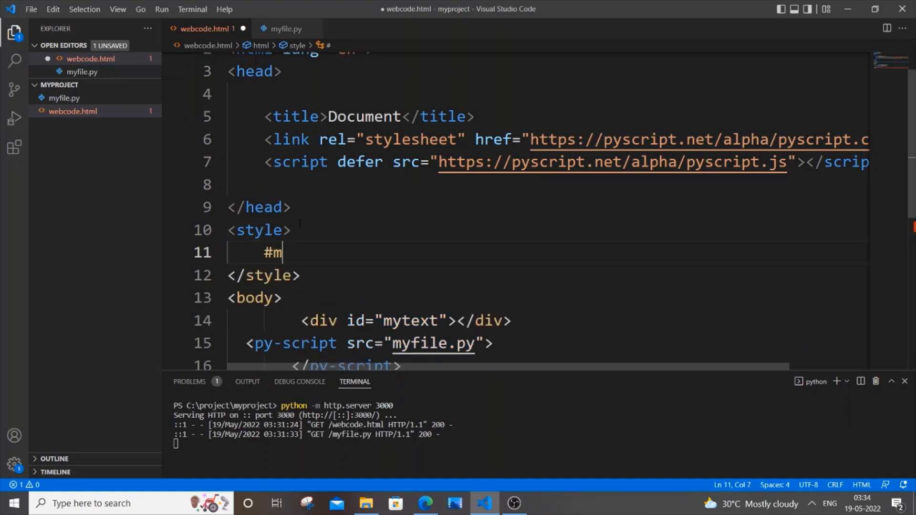
pyautogui.write('ytext')
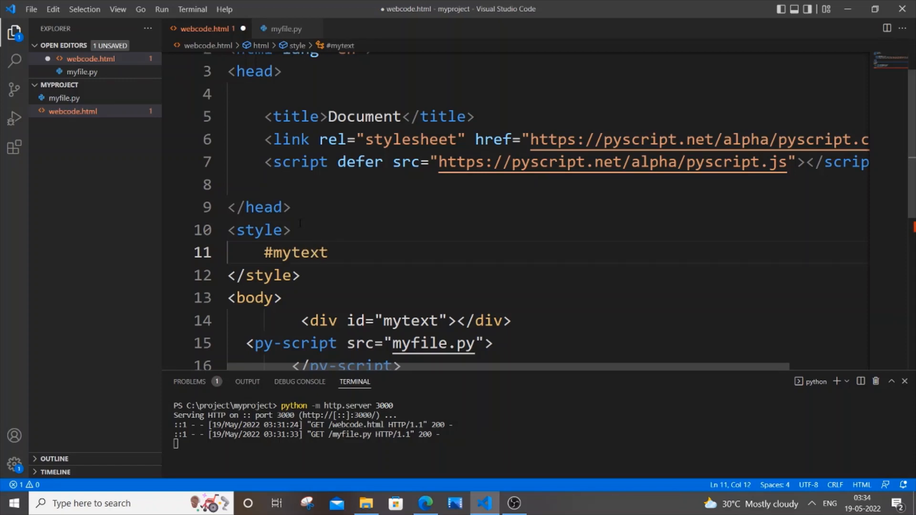
pyautogui.write('{')
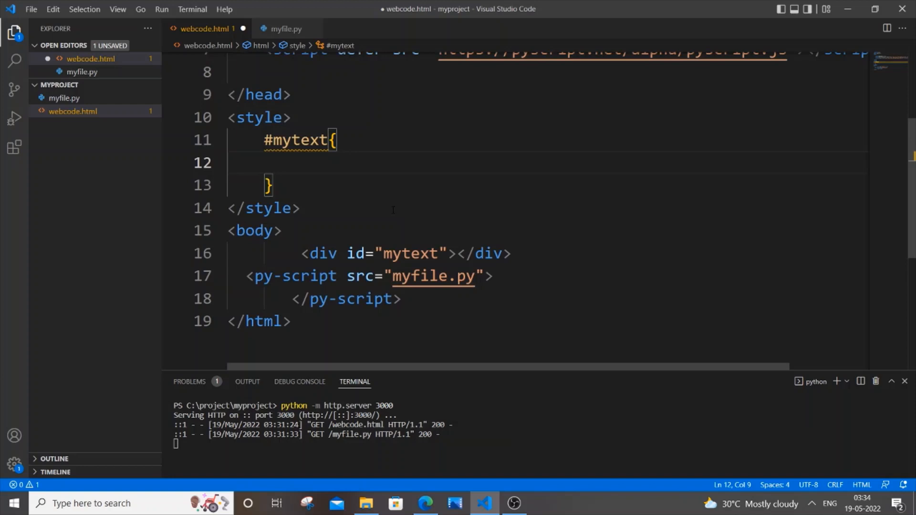
pyautogui.write('color: brown;')
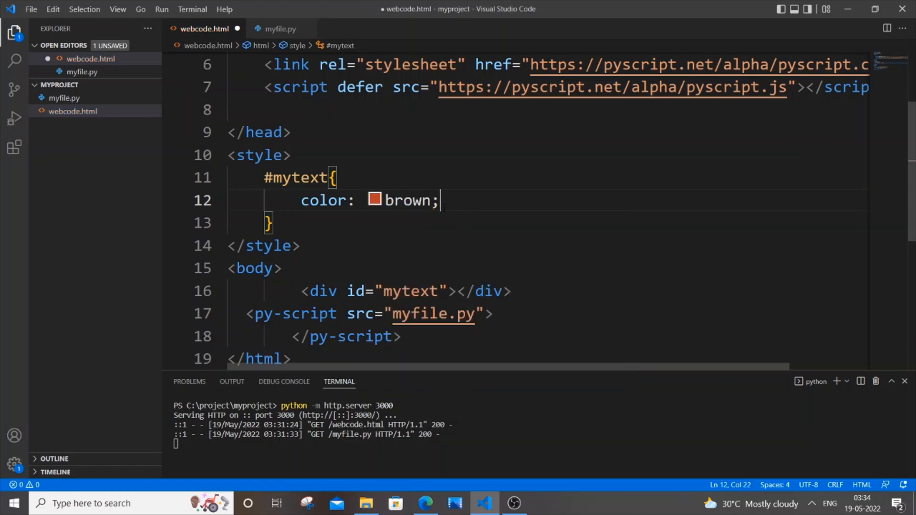
pyautogui.write('font')
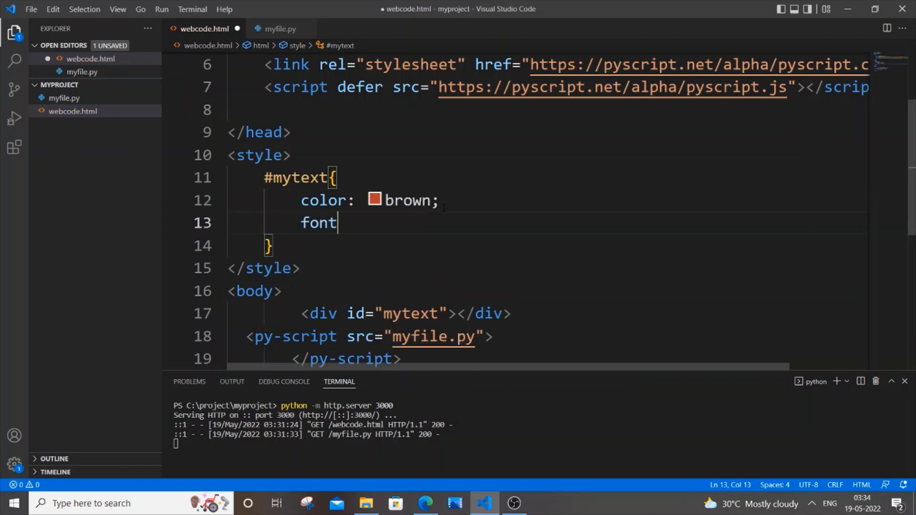
pyautogui.write('-size: ;')
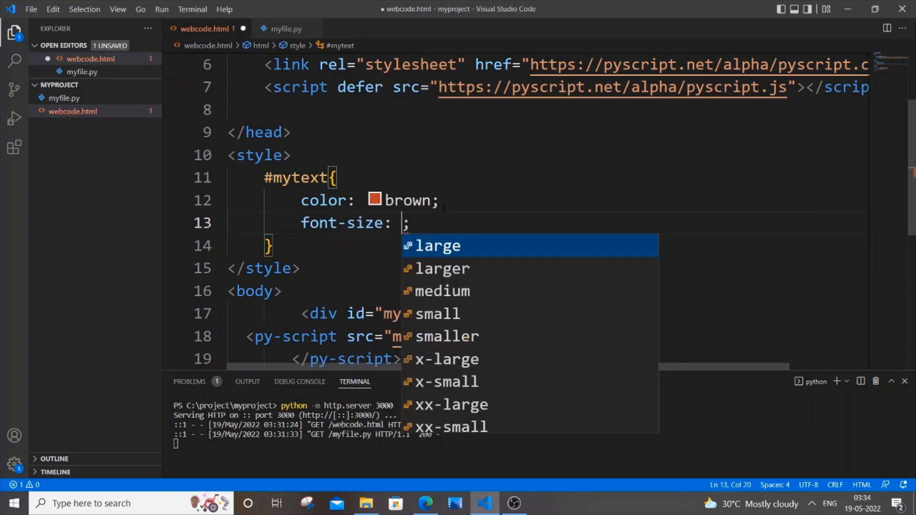
pyautogui.write('100px')
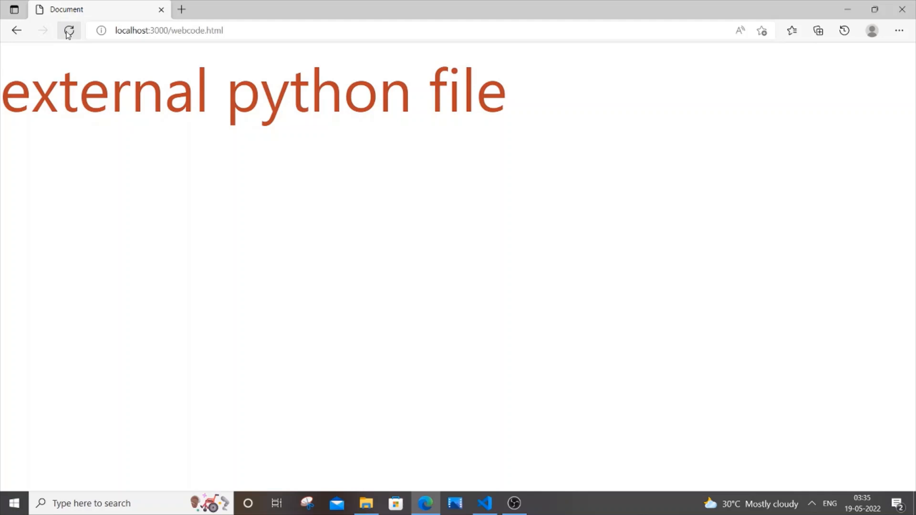
# Reload localhost:3000/webcode.html and select the large brown 'external python file' text.
pyautogui.click(69, 31)
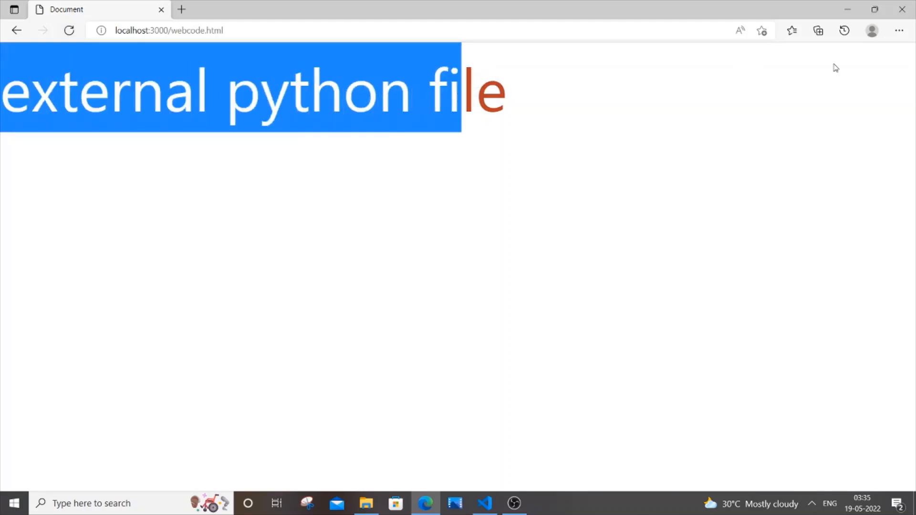
pyautogui.click(483, 503)
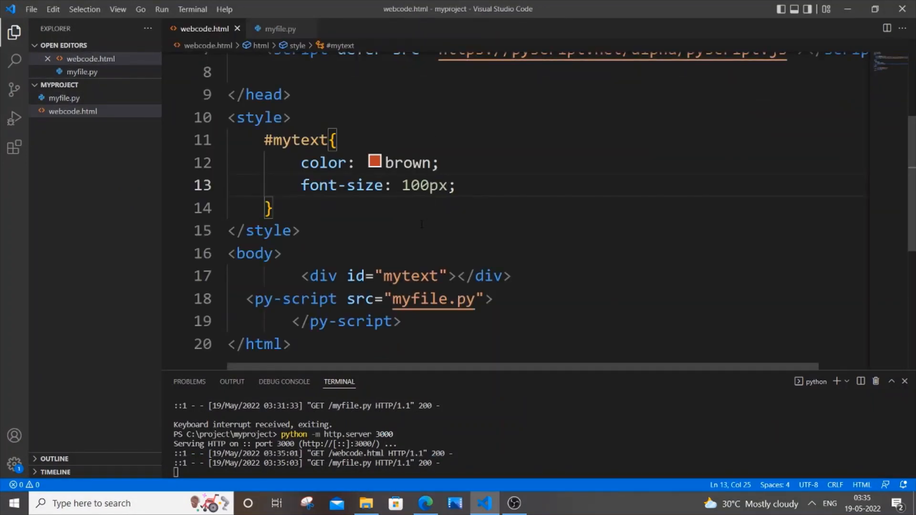
# Scroll webcode.html to show the brown 100px #mytext style and the body.
pyautogui.scroll(-3)
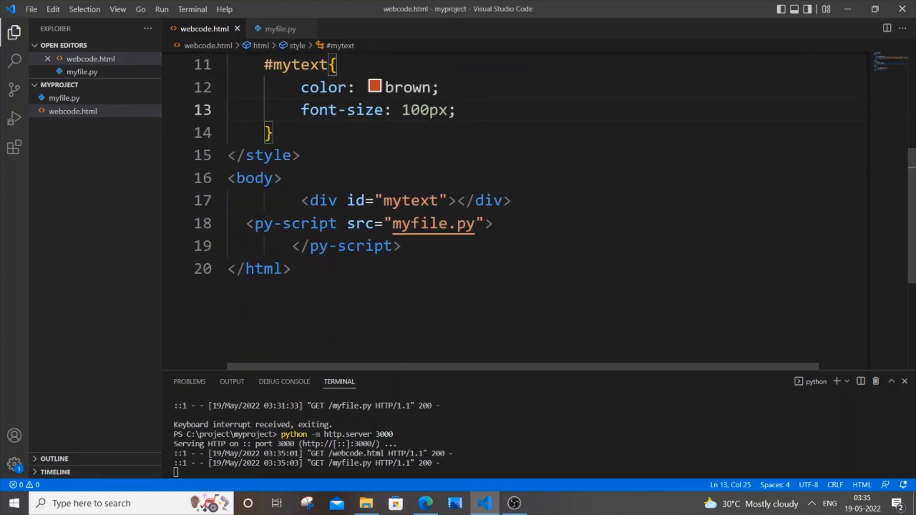